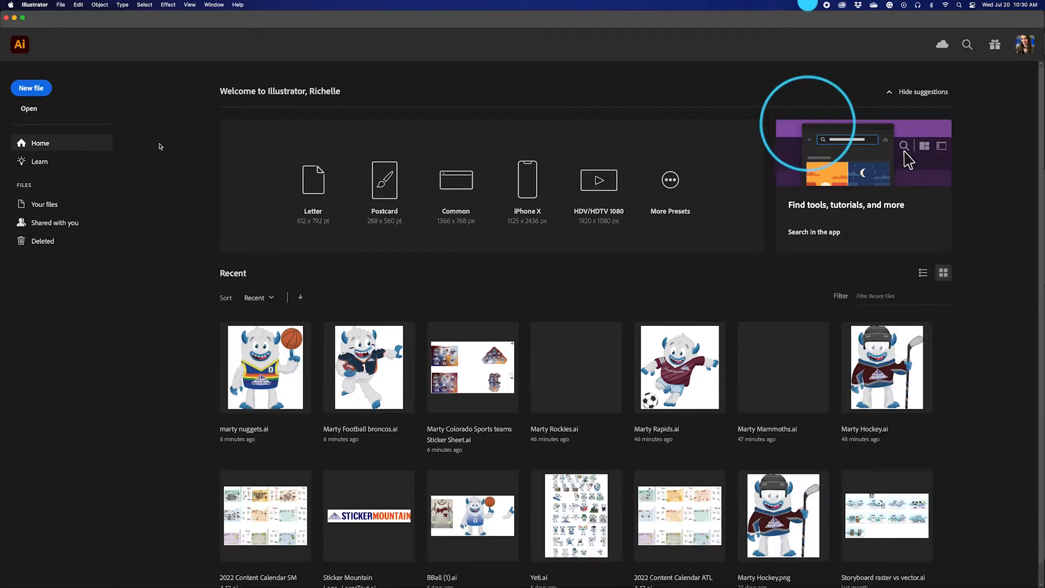
- Create a new Letter 11 × 8.5 in document, keeping CMYK Color and High (300 ppi)
{"action": "left_click", "coordinate": [31, 87]}
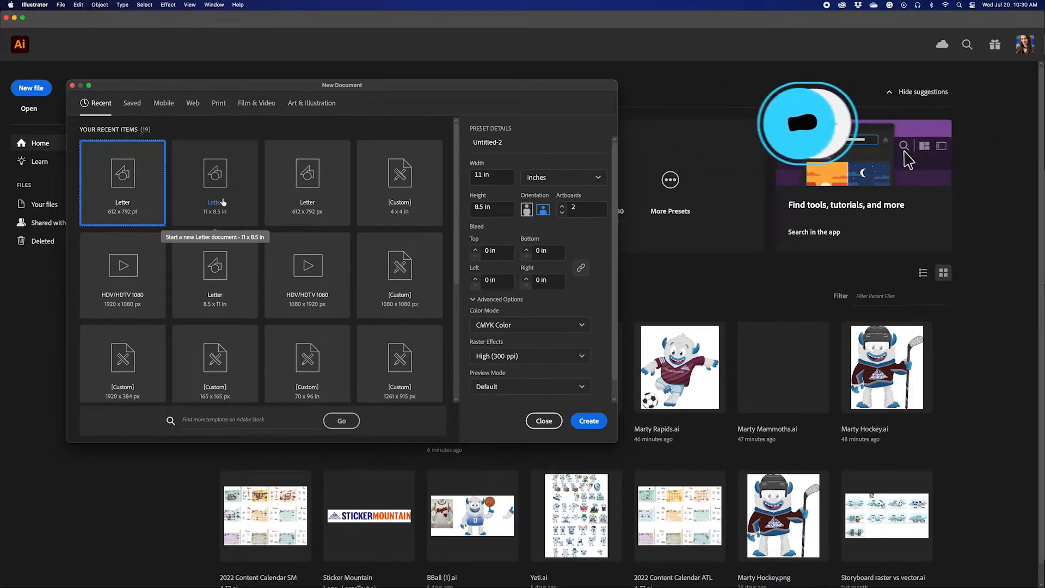
{"action": "left_click", "coordinate": [215, 174]}
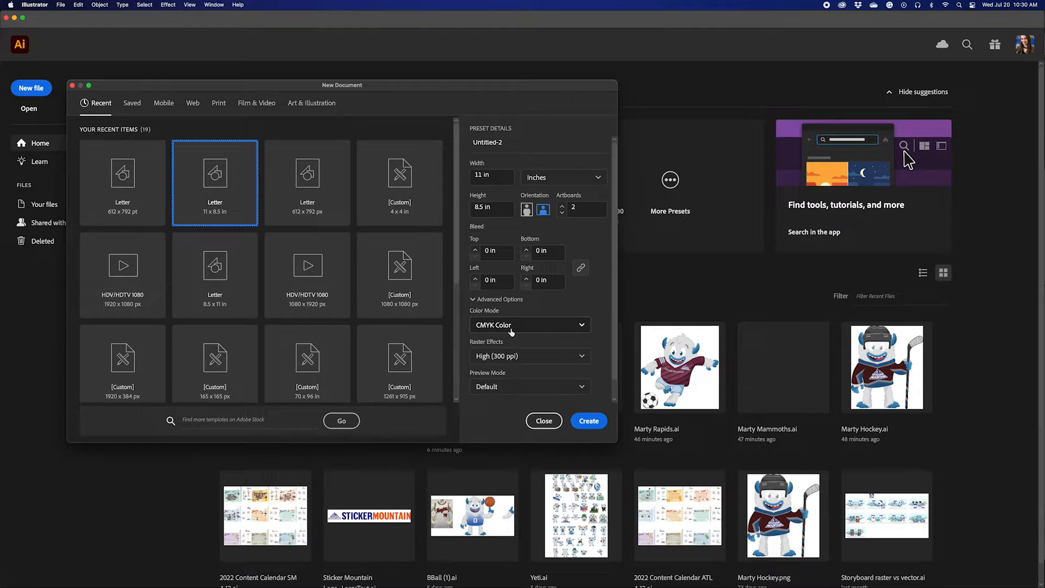
{"action": "mouse_move", "coordinate": [511, 365]}
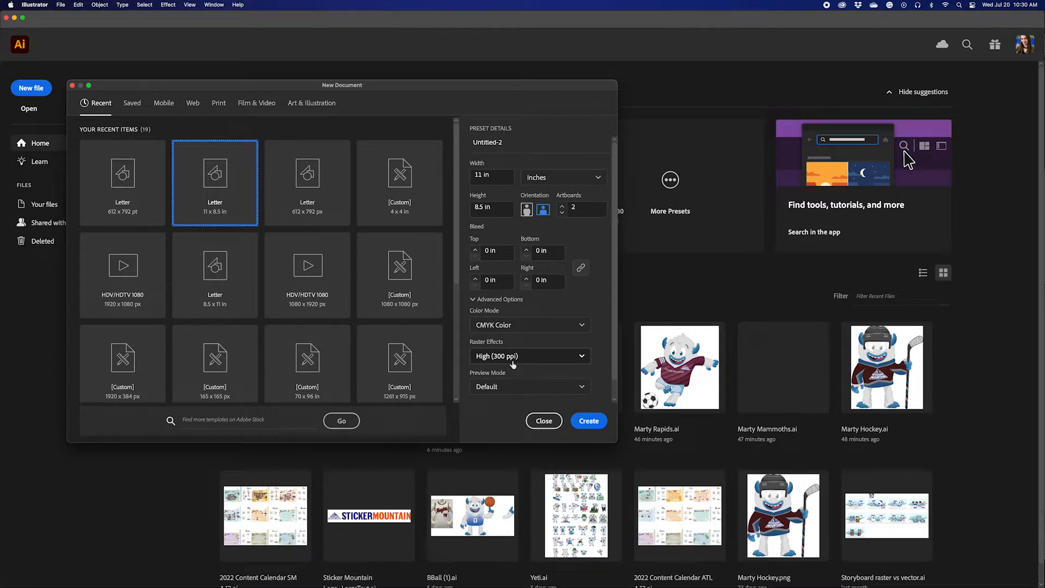
{"action": "left_click", "coordinate": [588, 420]}
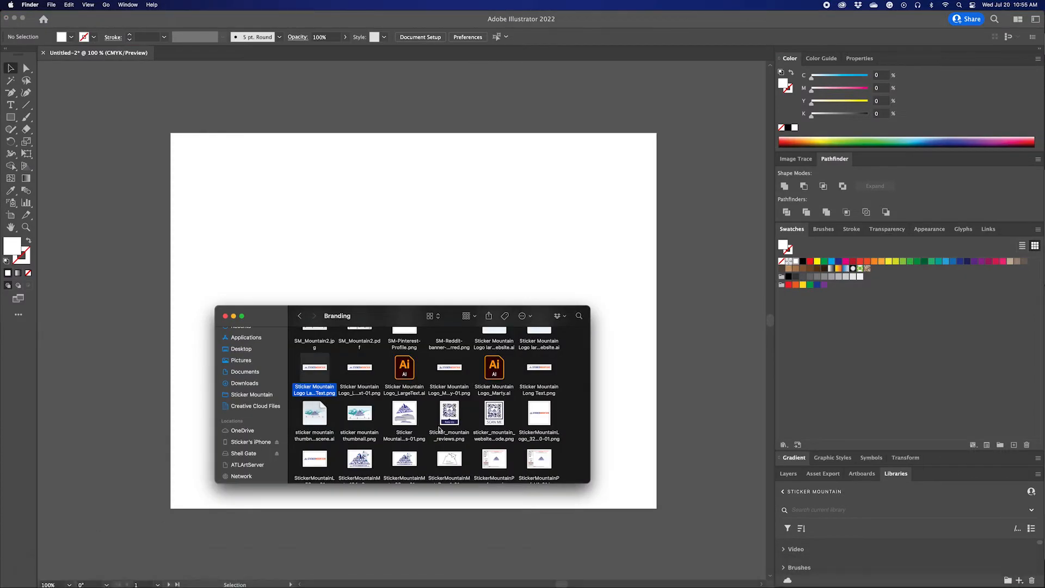
- Drop the Sticker Mountain logo onto the artboard and preview a High Color image trace
{"action": "scroll", "scroll_direction": "down", "scroll_amount": 3}
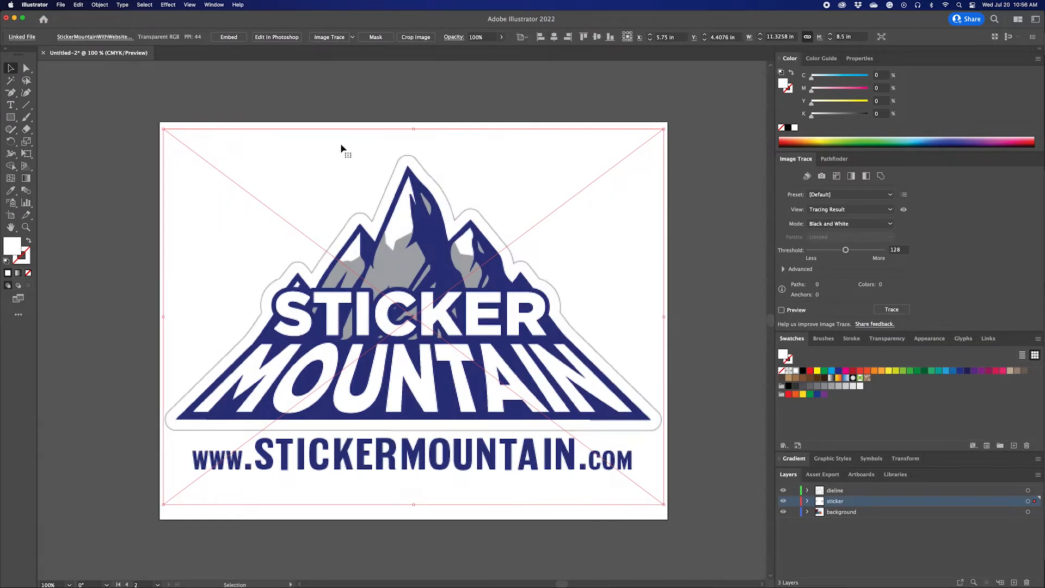
{"action": "left_click", "coordinate": [821, 176]}
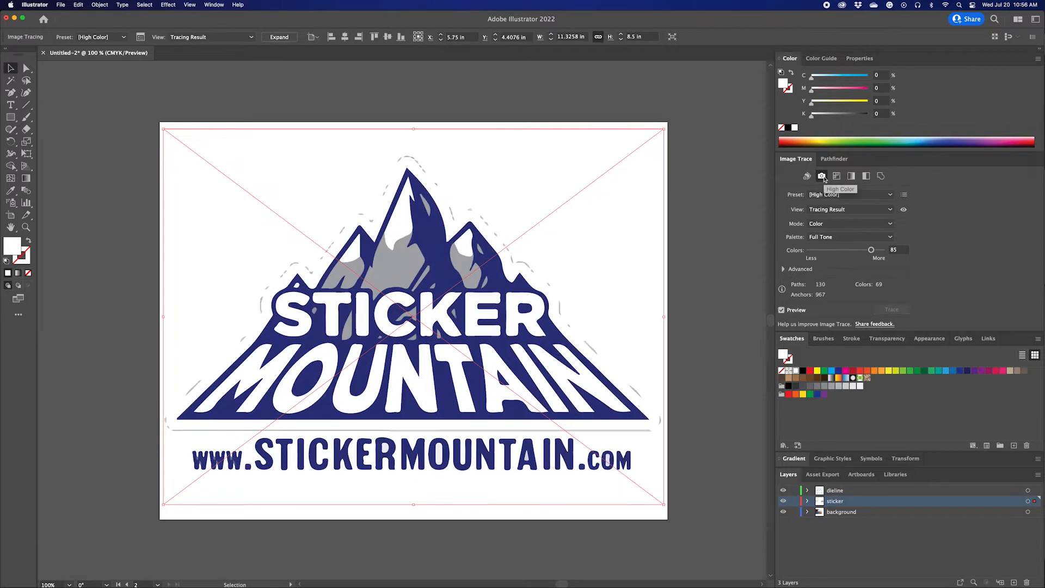
{"action": "left_click", "coordinate": [820, 175]}
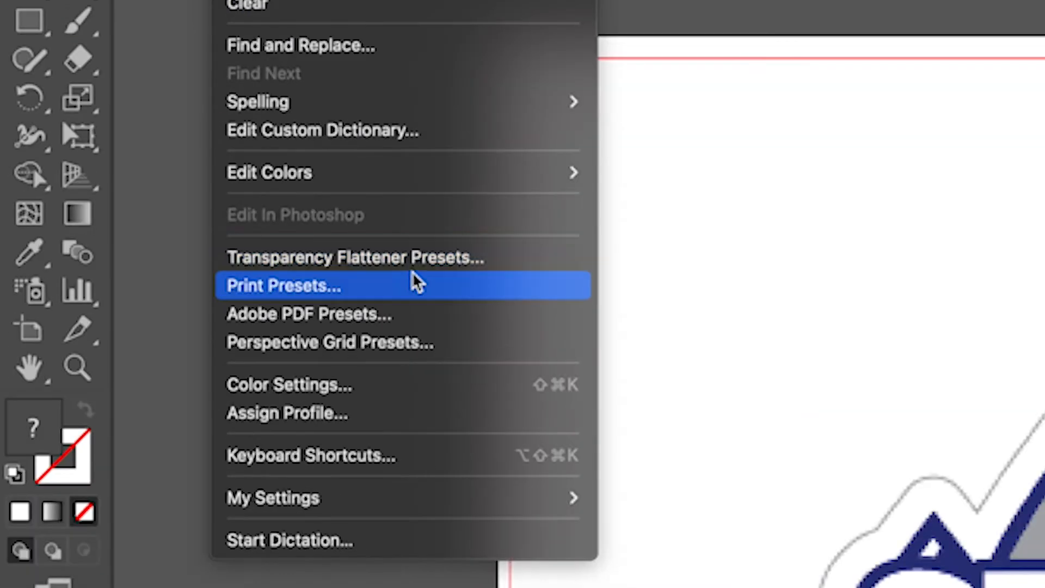
{"action": "mouse_move", "coordinate": [270, 172]}
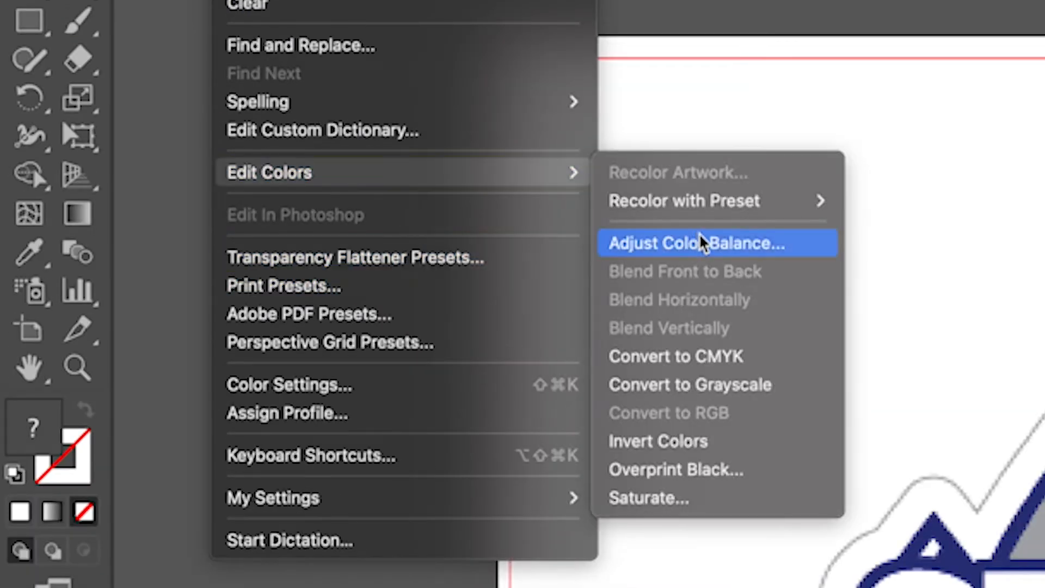
- Adjust Color Balance to 100% Black with Preview on, turning the logo solid black
{"action": "left_click", "coordinate": [696, 242]}
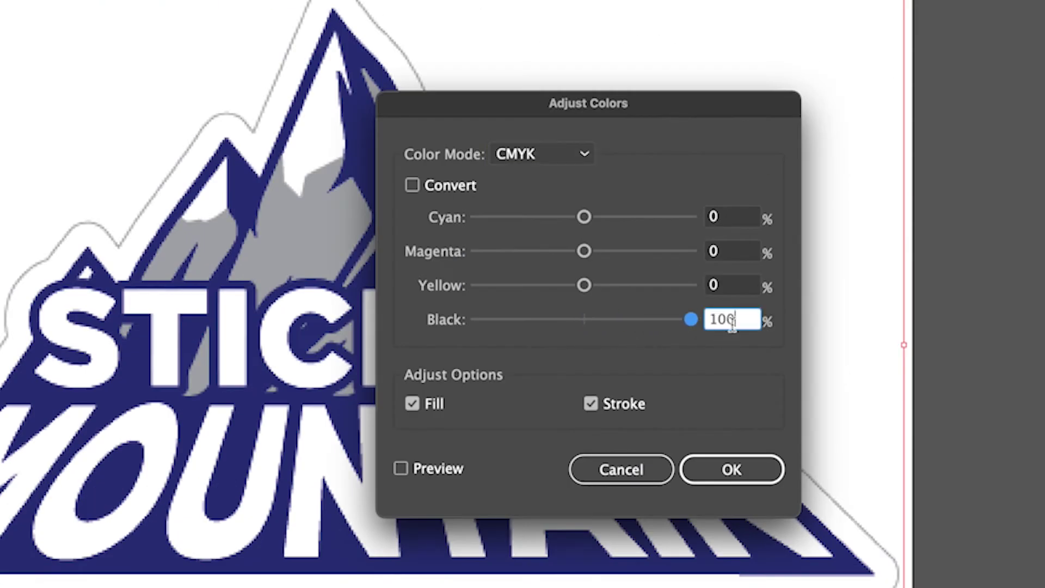
{"action": "mouse_move", "coordinate": [583, 285]}
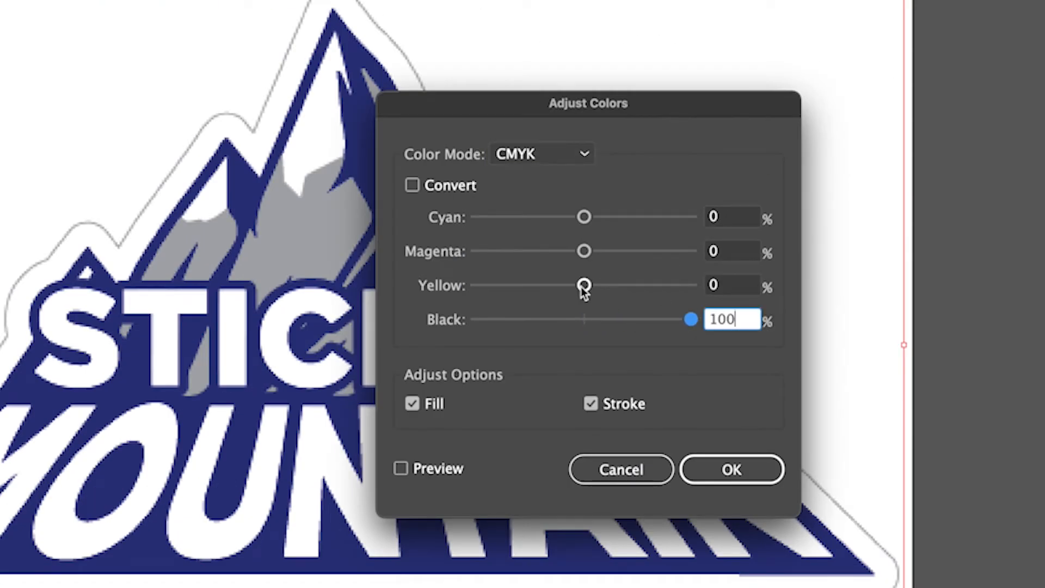
{"action": "left_click", "coordinate": [400, 468]}
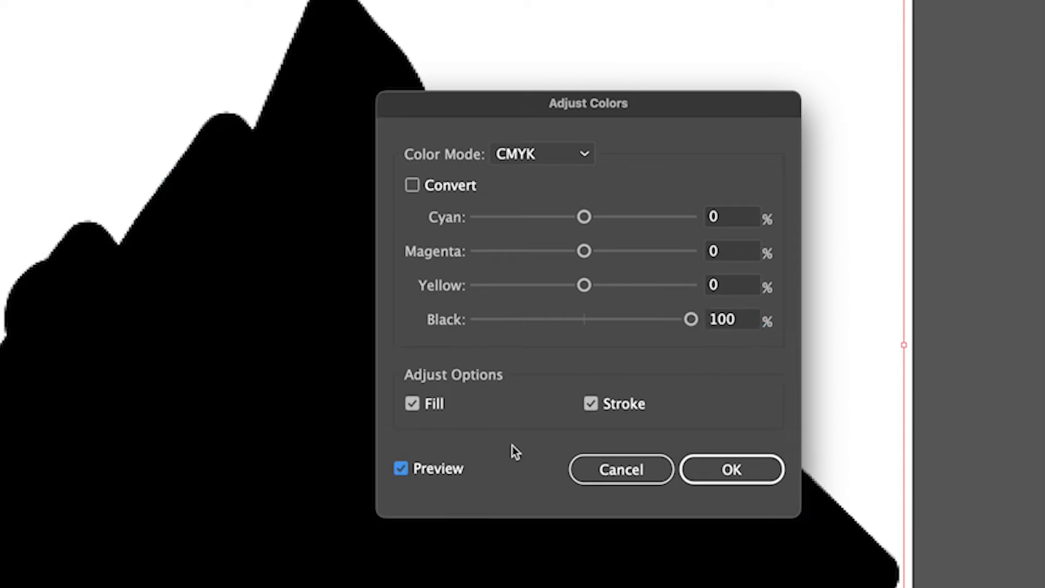
{"action": "left_click", "coordinate": [731, 469]}
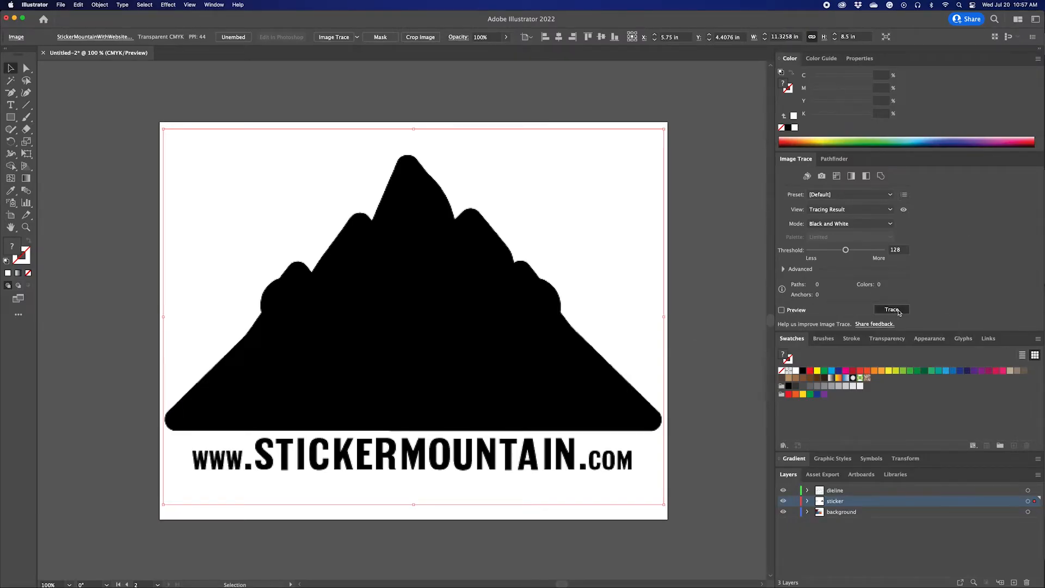
- Trace and expand the black logo into paths, then remove the white background area
{"action": "left_click", "coordinate": [891, 309]}
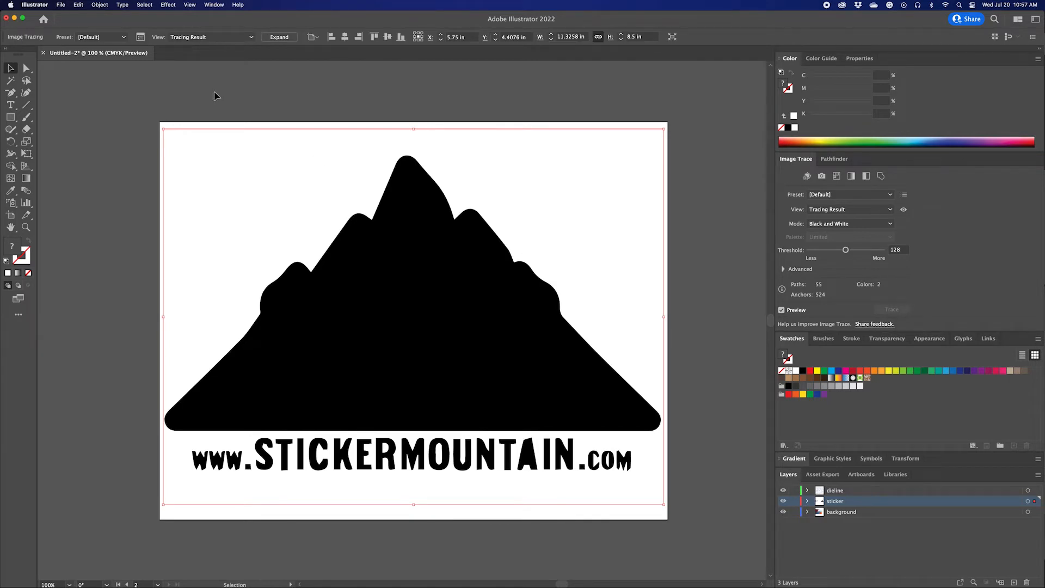
{"action": "left_click", "coordinate": [280, 37]}
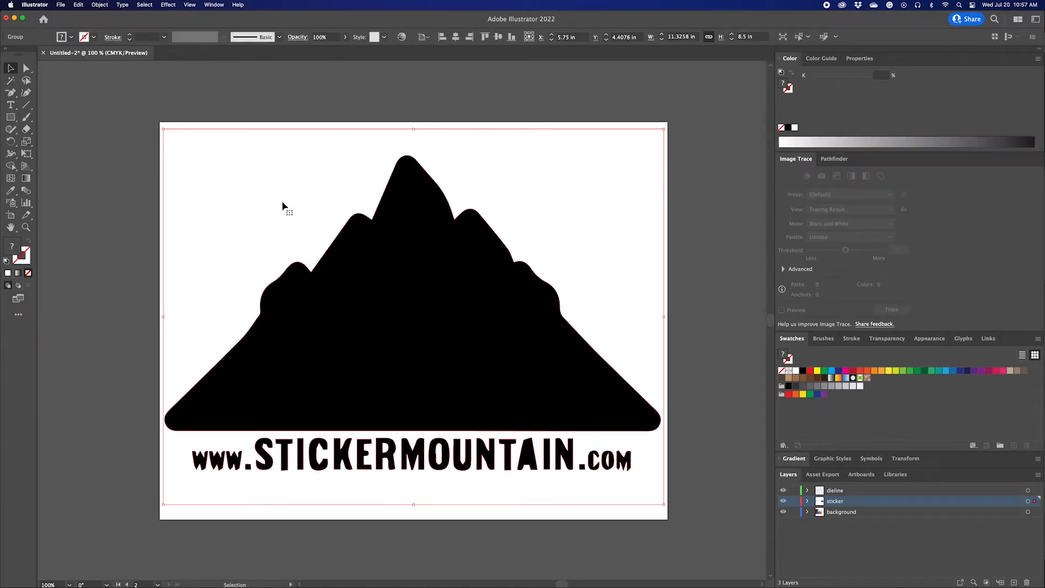
{"action": "double_click", "coordinate": [414, 300]}
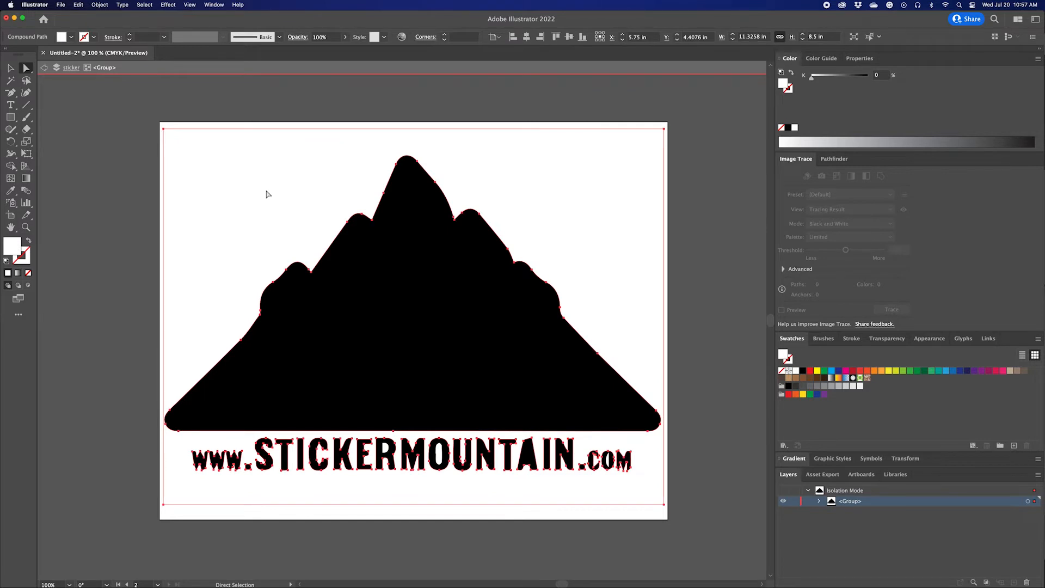
{"action": "left_click", "coordinate": [300, 489]}
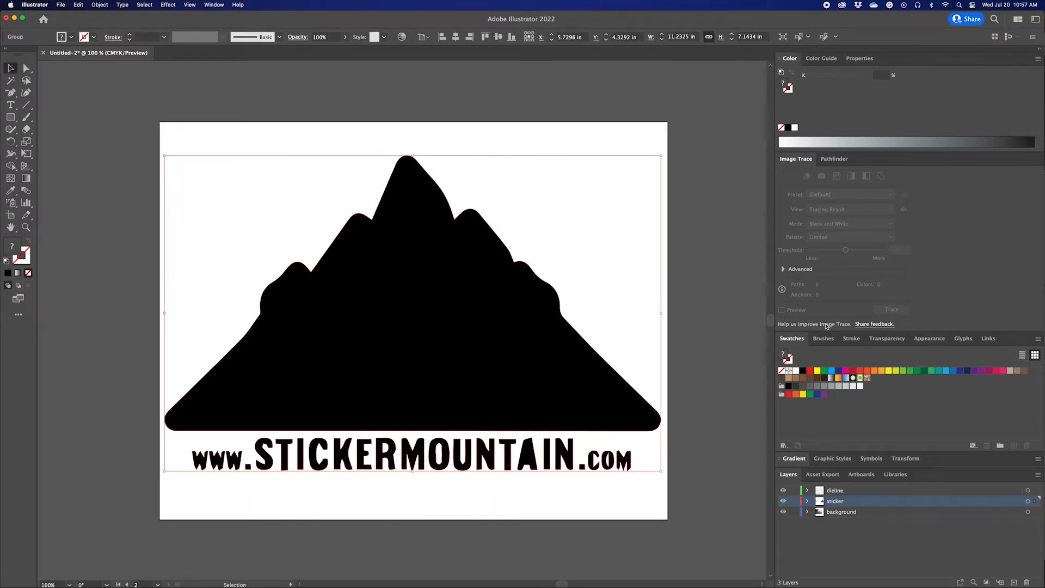
{"action": "left_click", "coordinate": [834, 159]}
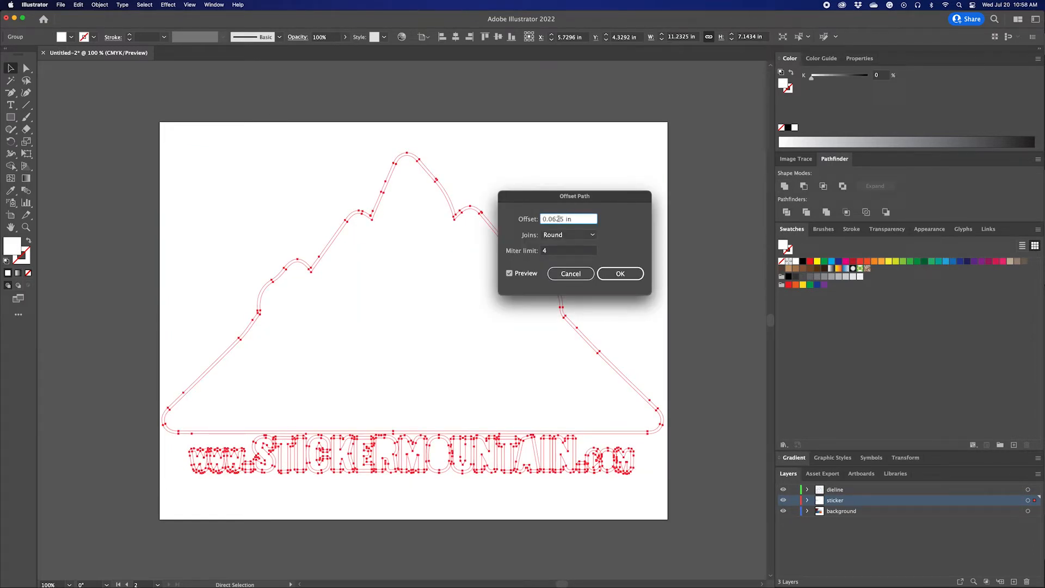
- Offset the logo outline outward by 0.5 in to form the red die-cut line
{"action": "type", "text": "0.5 in"}
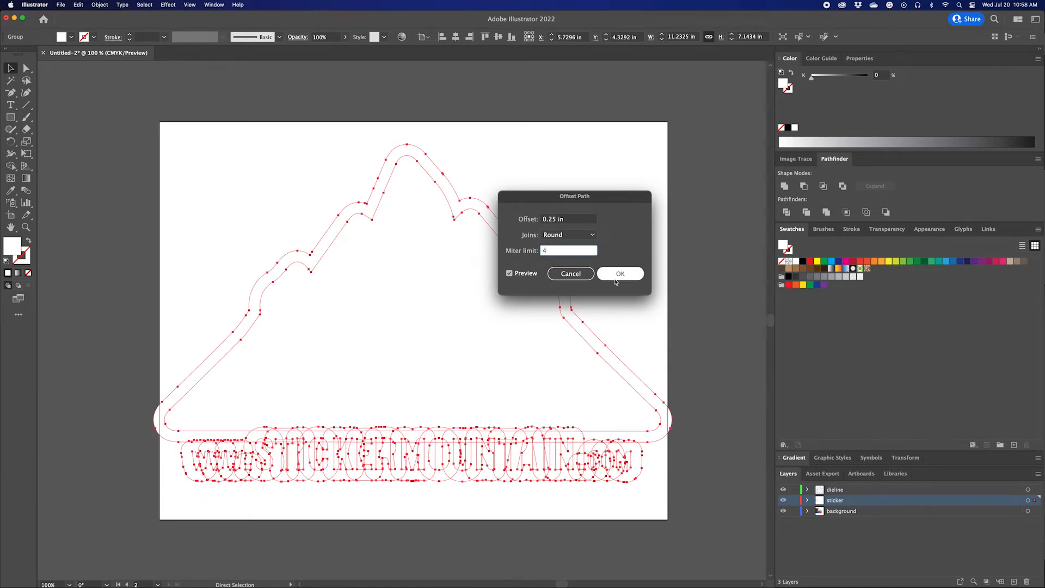
{"action": "left_click", "coordinate": [619, 274]}
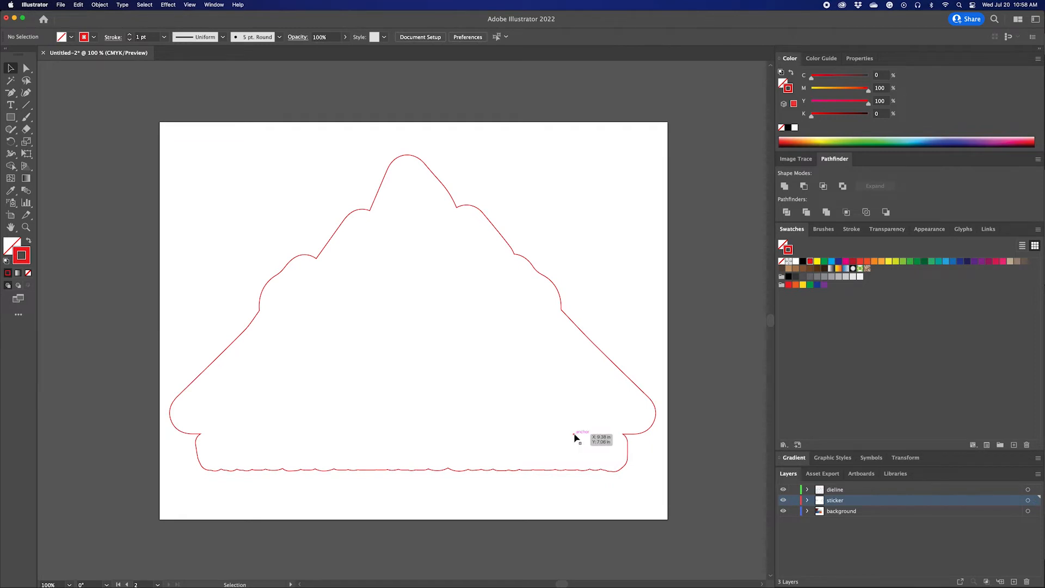
- Bring the yeti sticker files, including the soccer yeti, inside the mountain dieline
{"action": "double_click", "coordinate": [574, 433]}
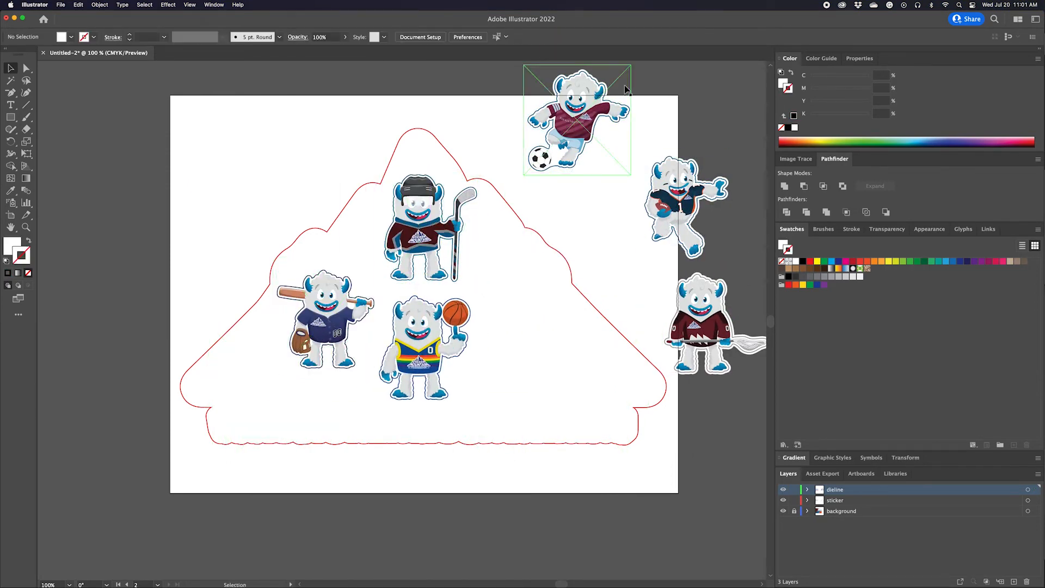
{"action": "left_click", "coordinate": [117, 585]}
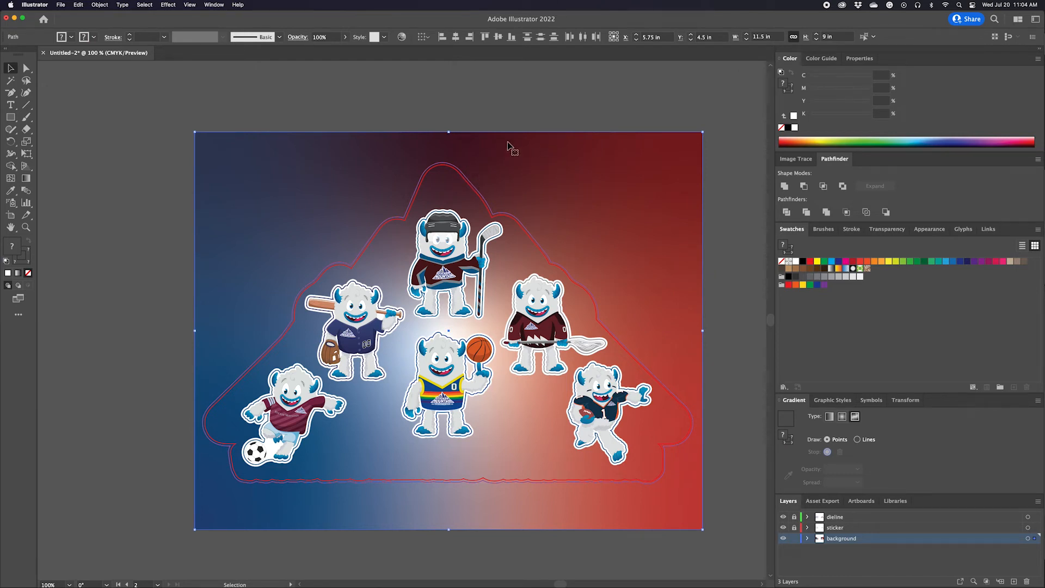
- Clip the gradient and the sports-ball pattern to the mountain shape with Cmd+7 masks
{"action": "left_click", "coordinate": [26, 67]}
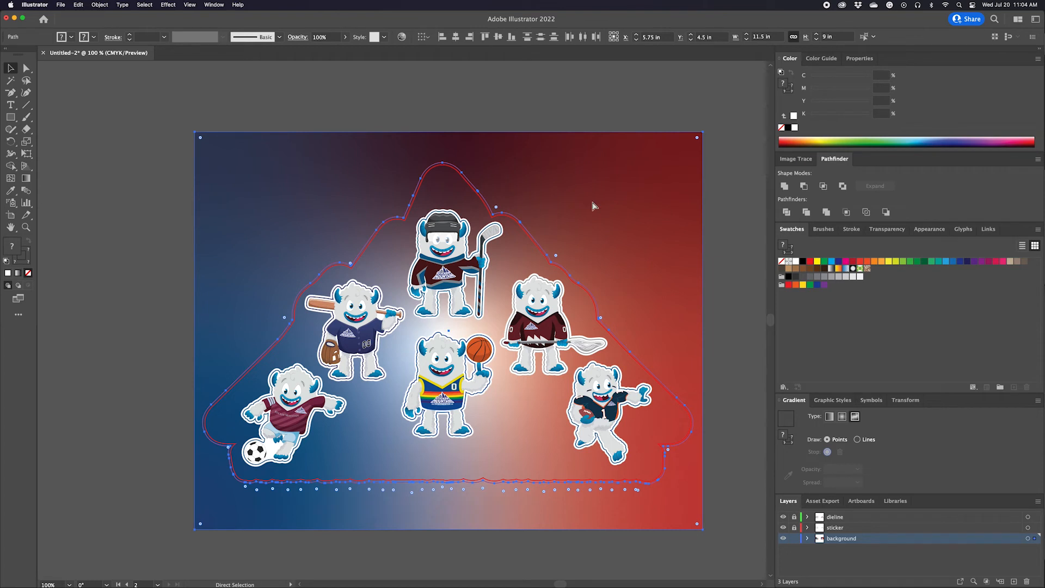
{"action": "key", "text": "cmd+7"}
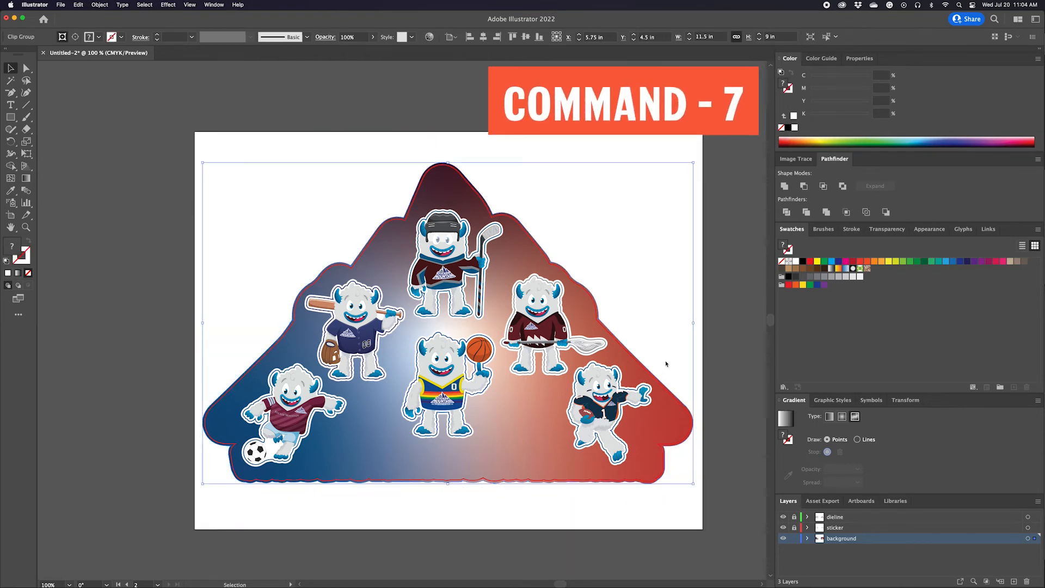
{"action": "key", "text": "cmd+7"}
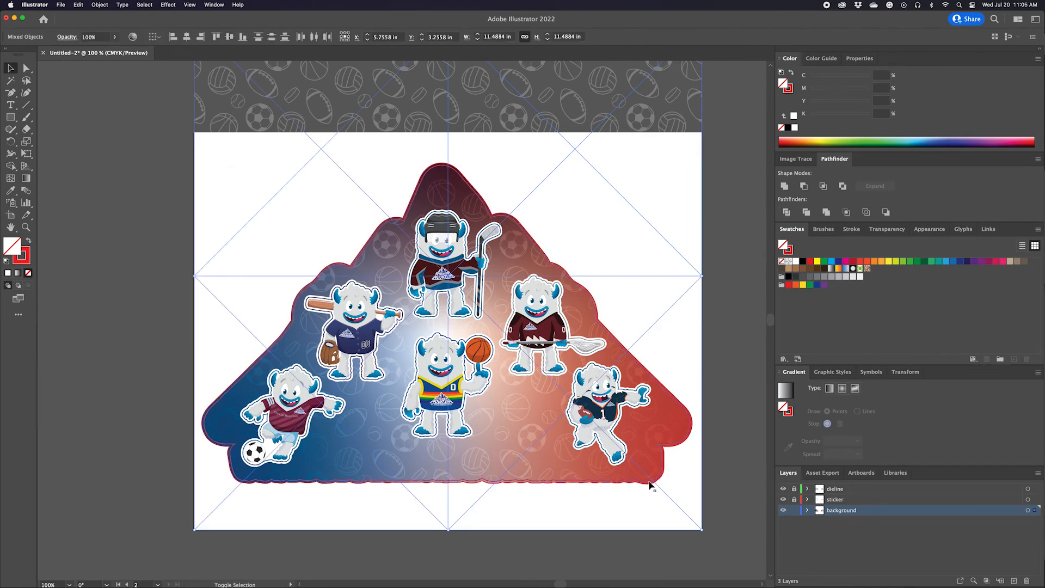
{"action": "key", "text": "cmd+7"}
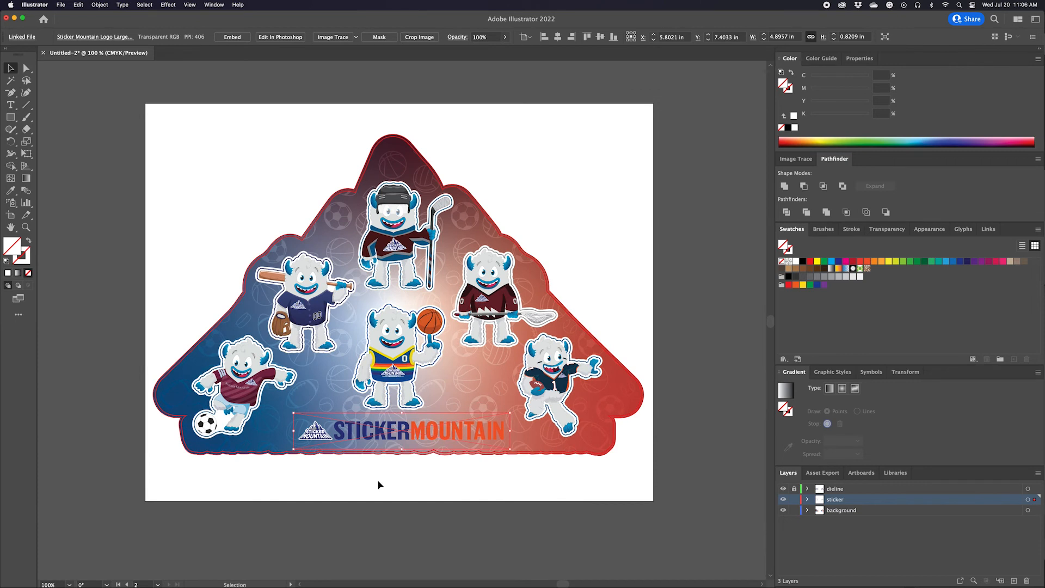
- Position the large horizontal Sticker Mountain logo at the bottom centre of the sheet
{"action": "left_click", "coordinate": [841, 509]}
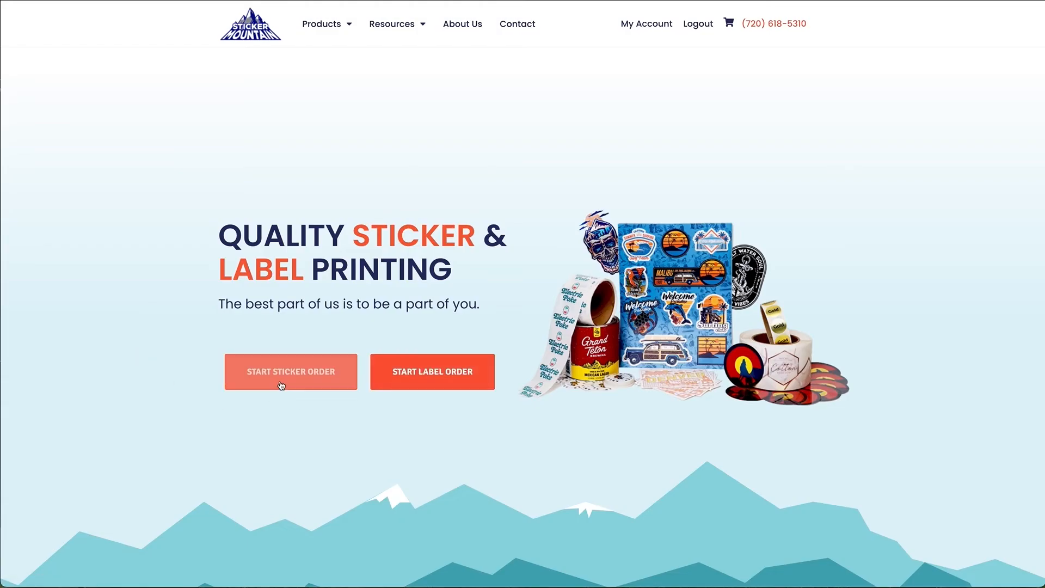
- Start a sticker order on the website and proceed to the artwork upload step
{"action": "left_click", "coordinate": [290, 371]}
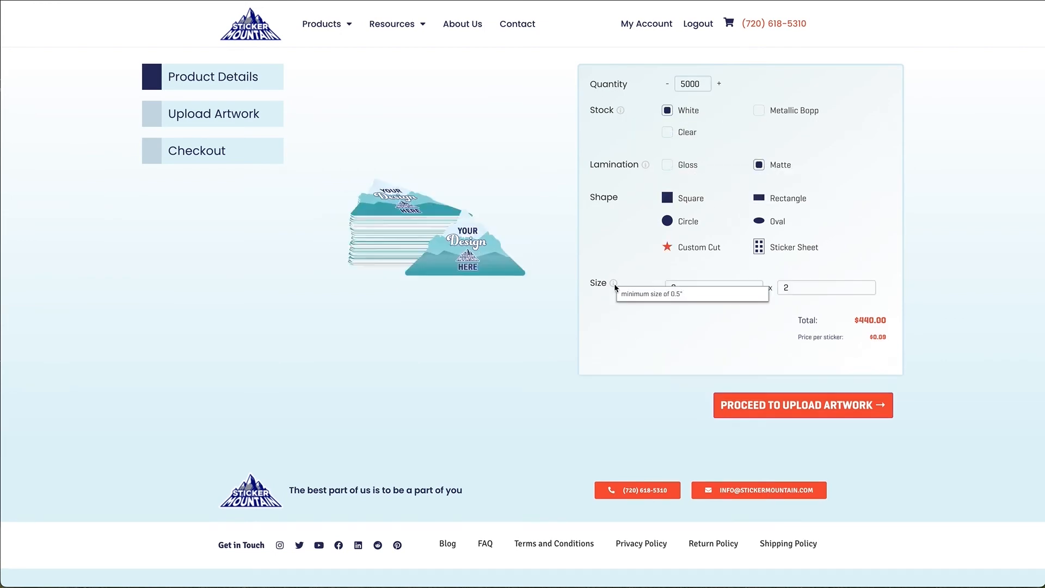
{"action": "left_click", "coordinate": [802, 404]}
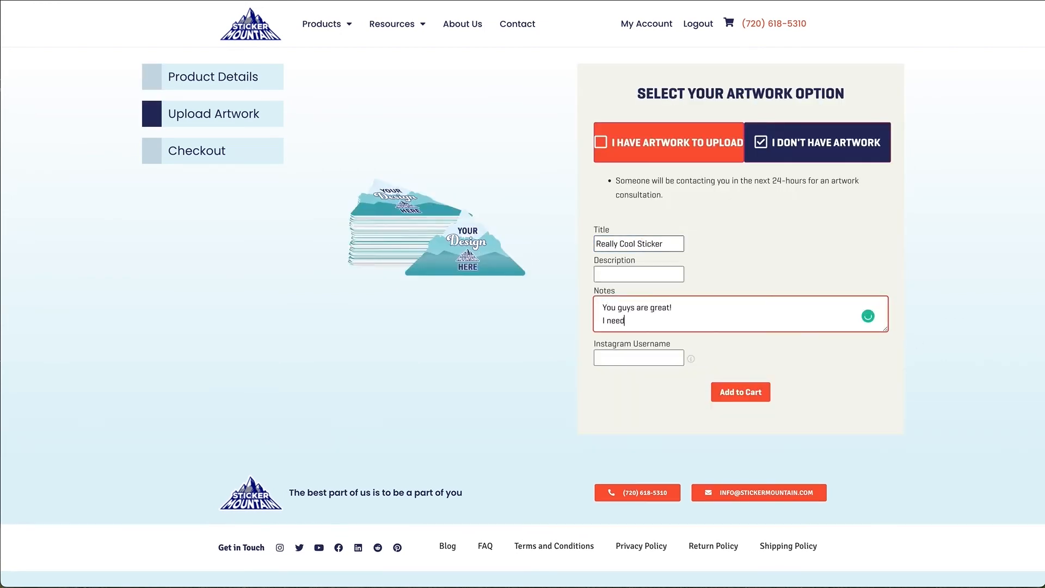